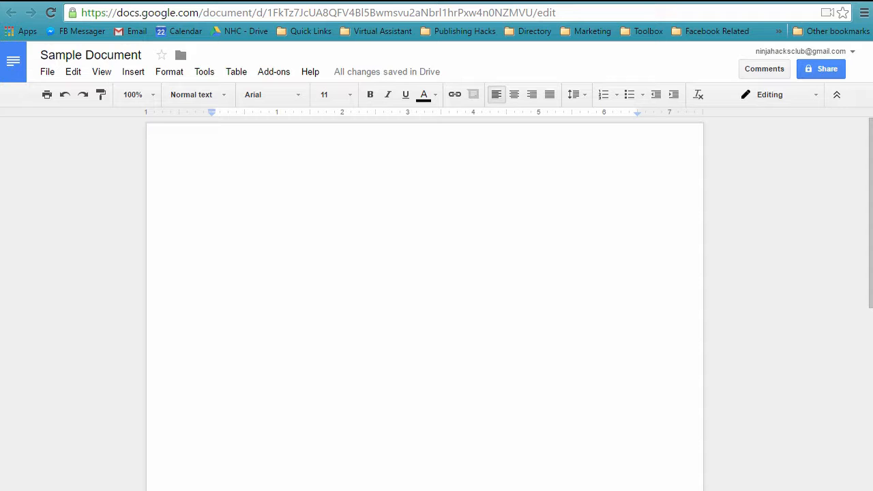
Step: Turn on Voice typing from the Tools menu so the microphone panel appears beside the blank document
click(205, 70)
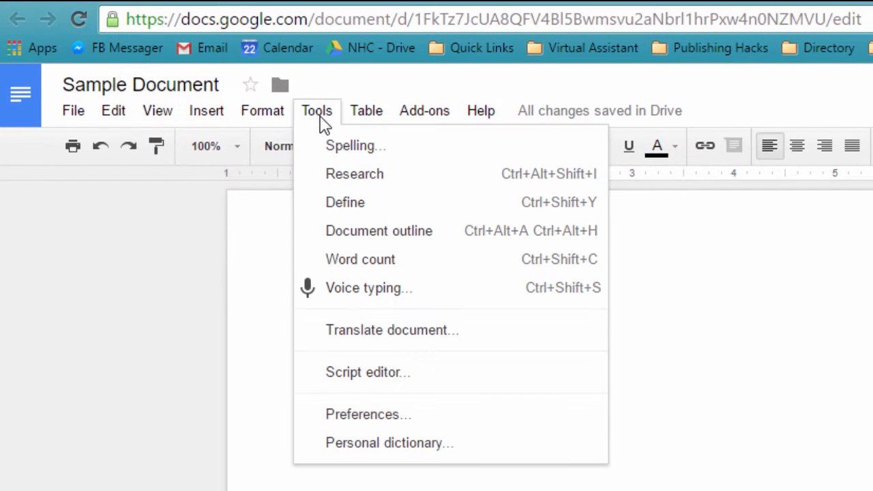
mouse_move(368, 288)
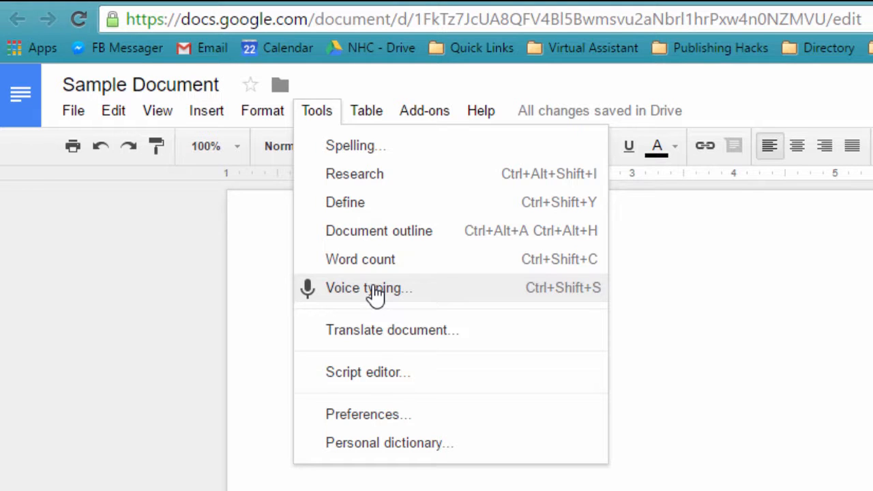
click(369, 286)
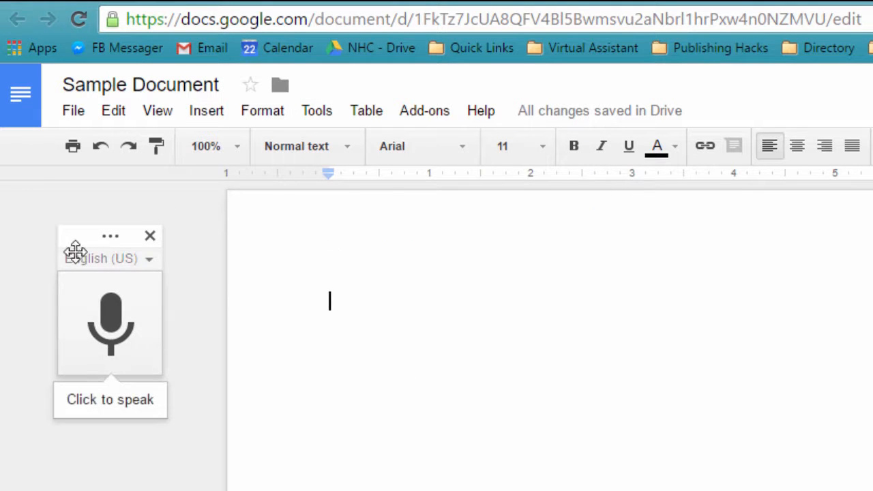
mouse_move(125, 341)
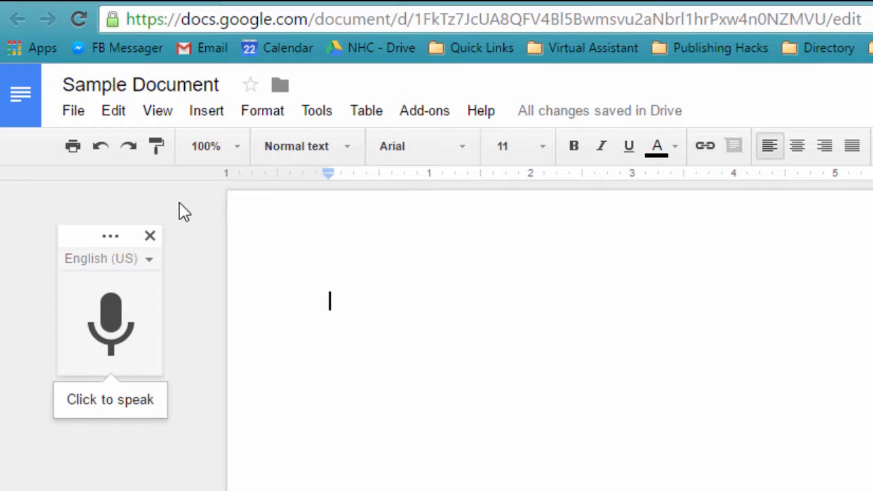
mouse_move(181, 301)
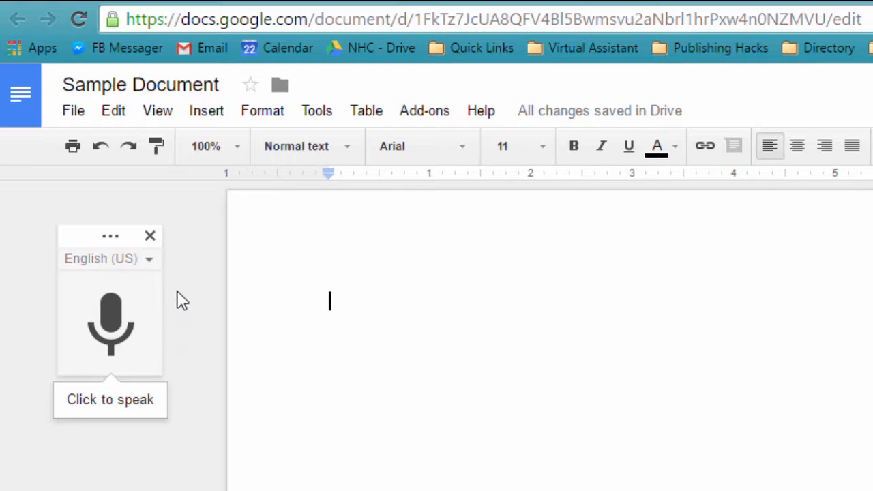
mouse_move(186, 350)
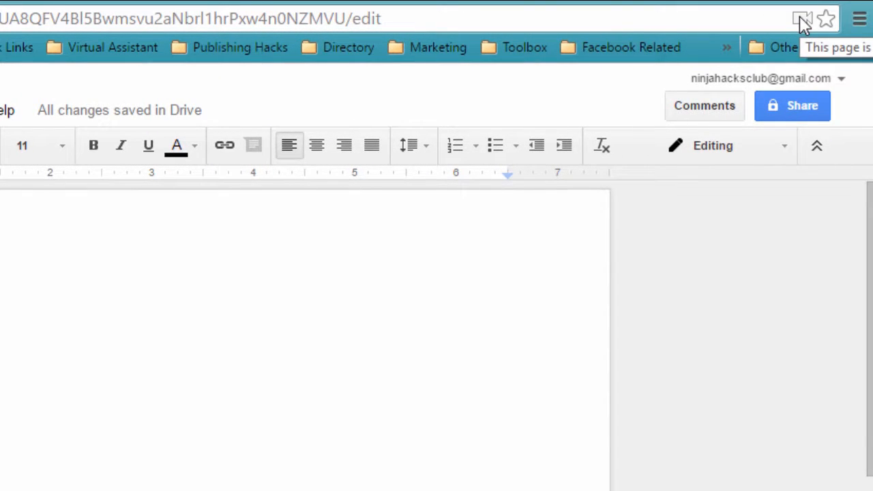
click(802, 19)
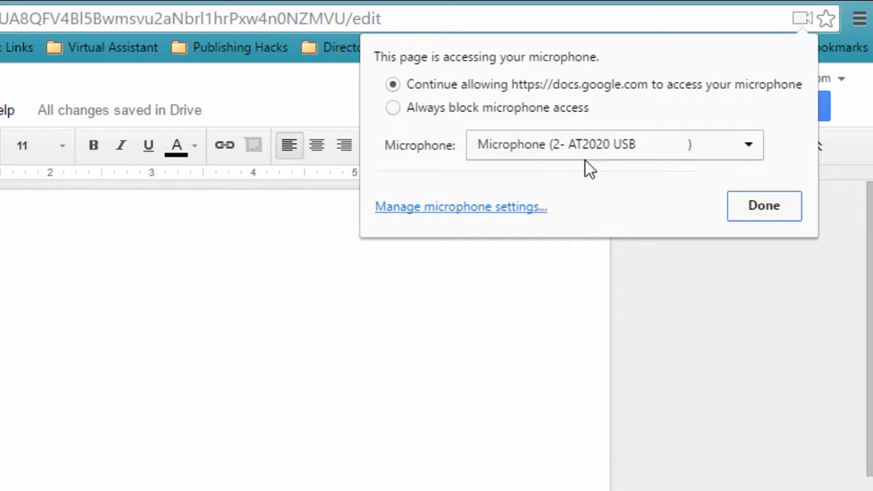
mouse_move(652, 163)
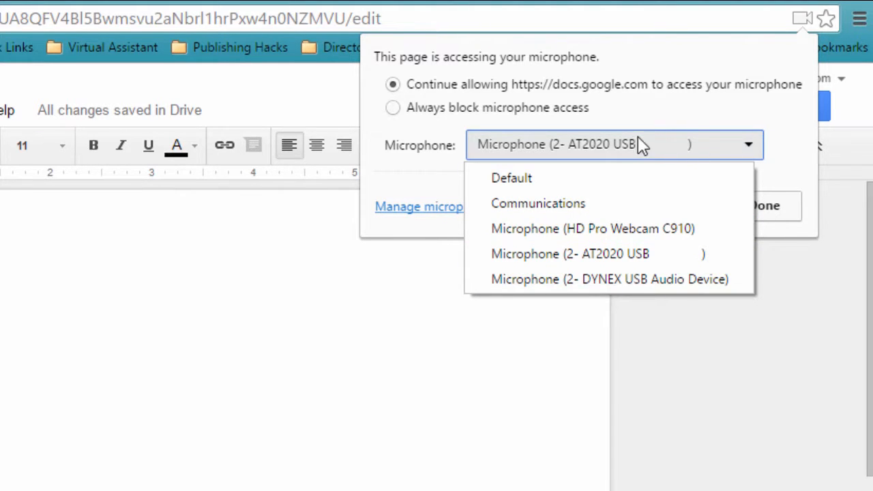
click(570, 253)
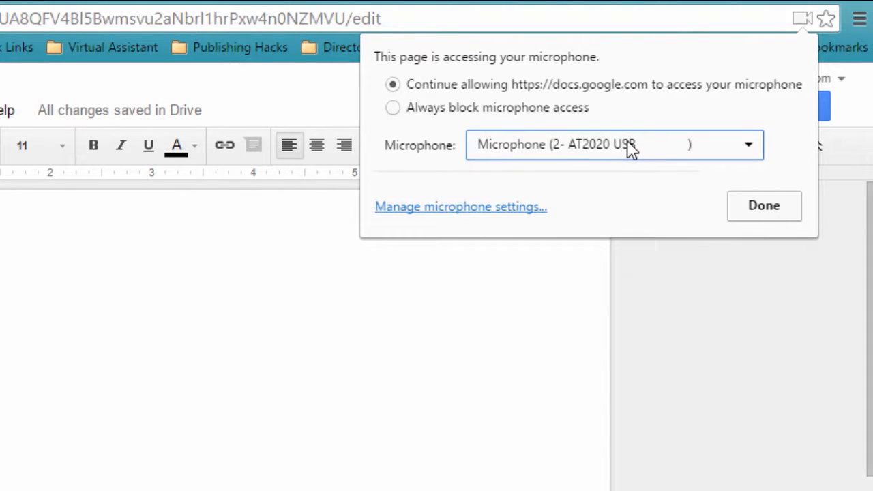
click(763, 204)
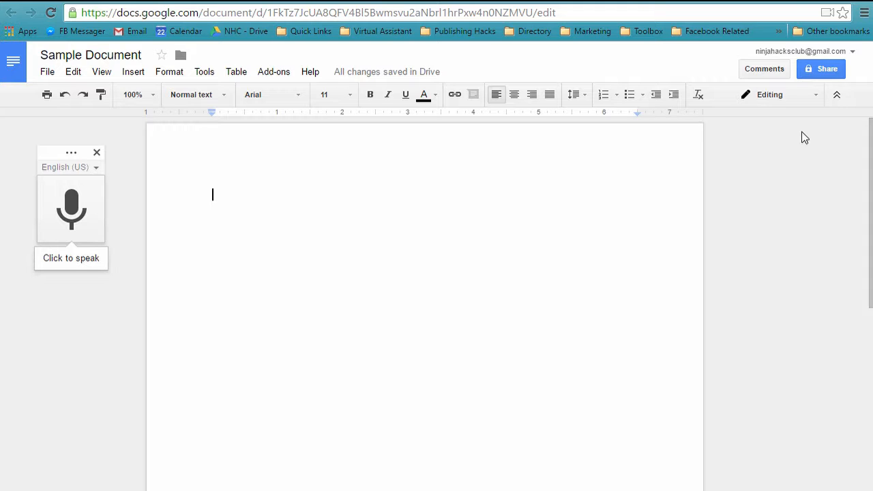
mouse_move(85, 217)
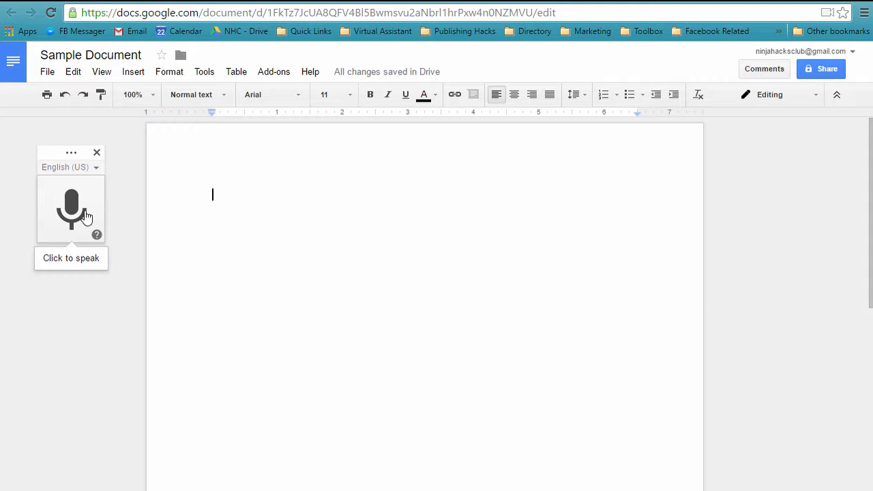
Step: Dictate the paragraph from "And now this is ready to go" through "And then what you do" into the document
click(71, 210)
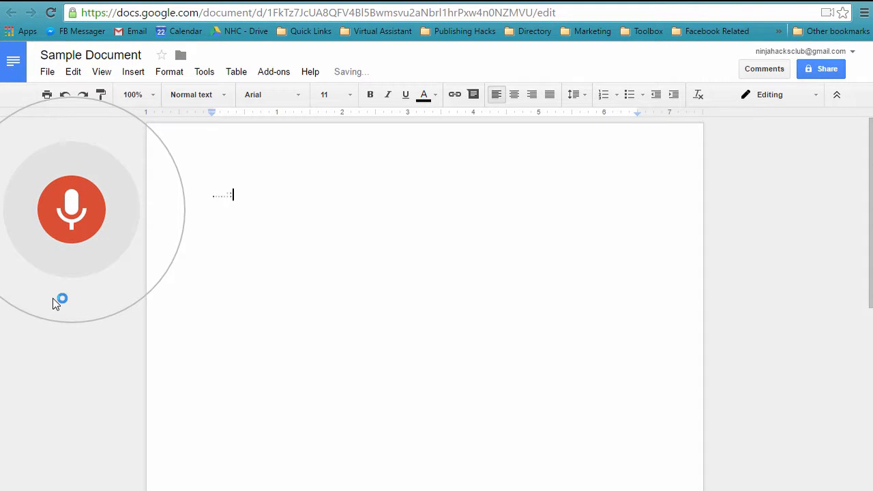
text(And now this is ready to go so we know)
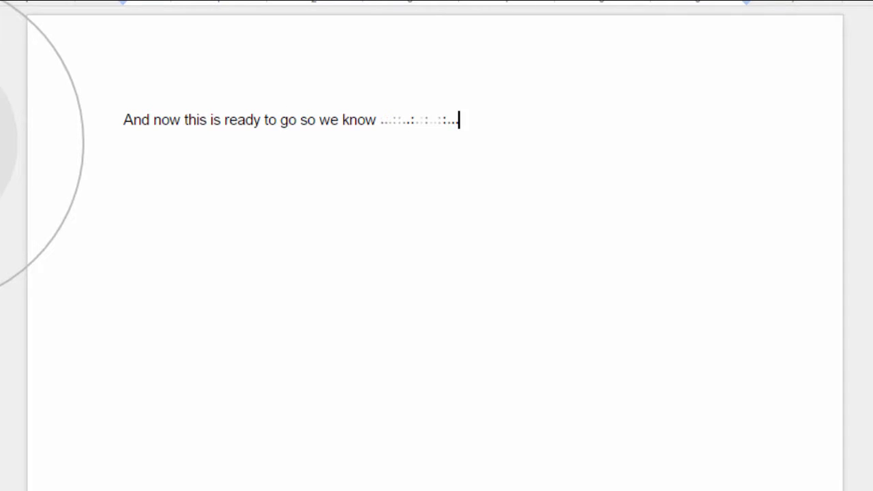
text(transcription is something we have to do when we're)
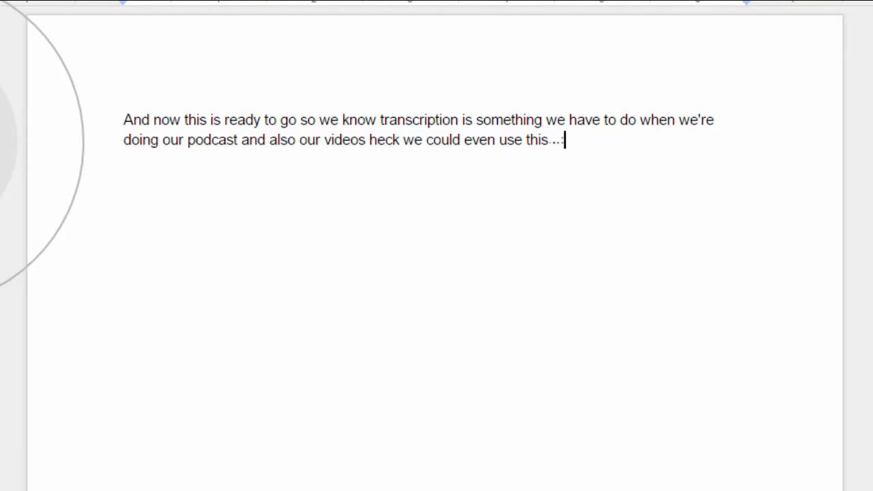
text(to write a blog post pretty accurate isn't it.)
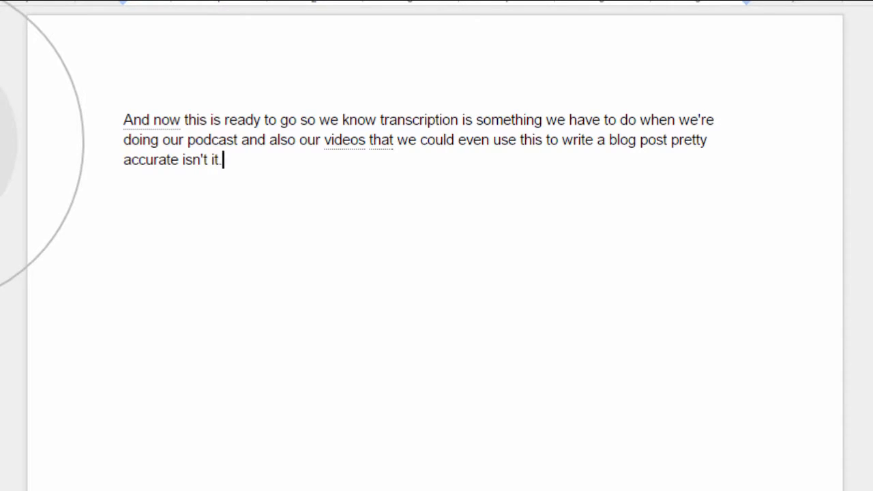
text(And then what you do)
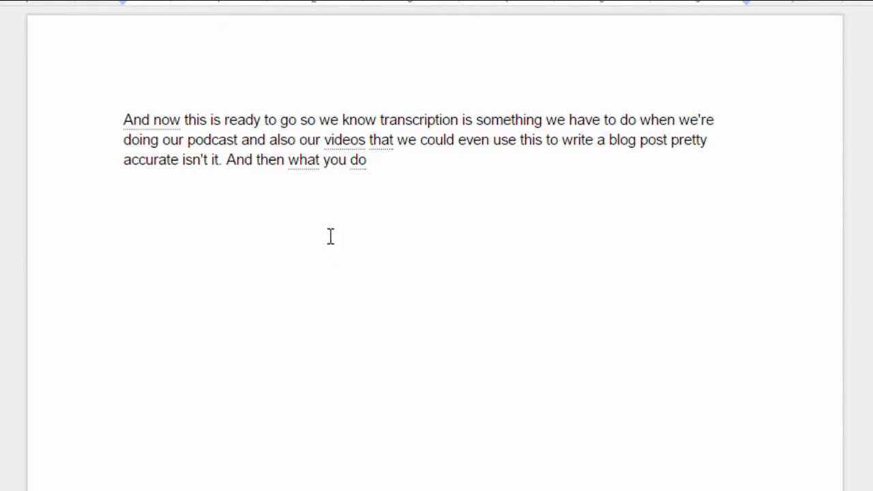
mouse_move(546, 265)
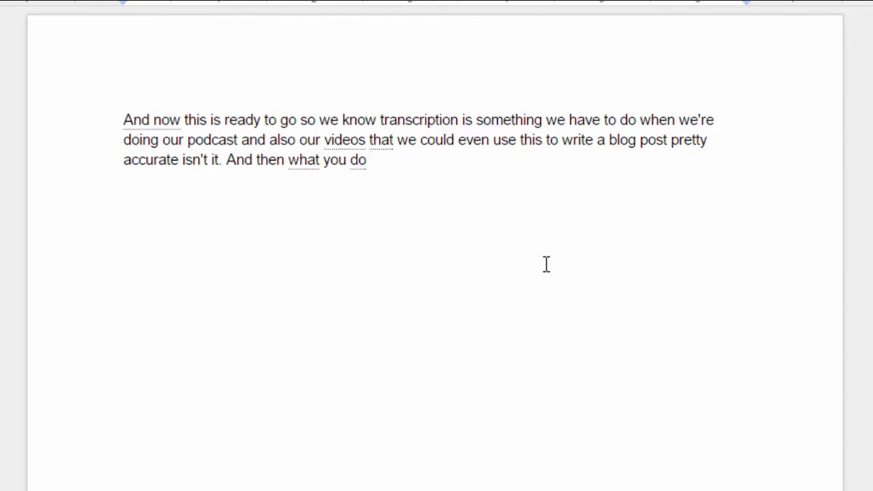
mouse_move(545, 301)
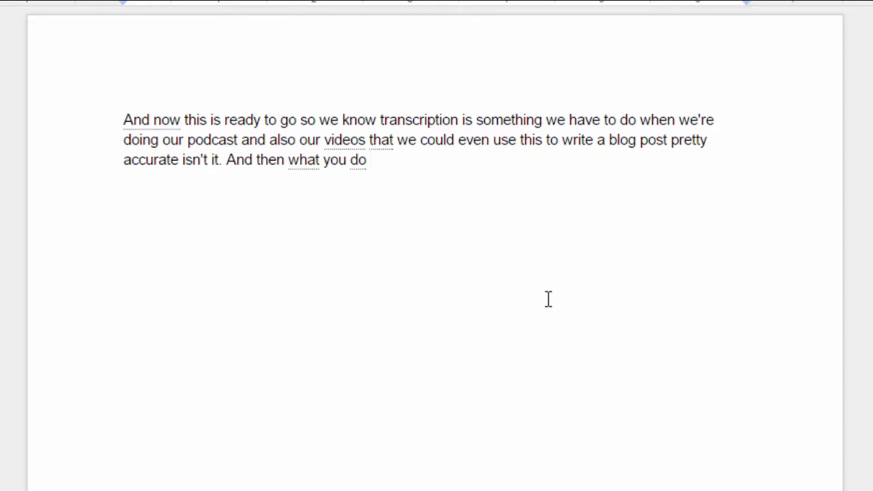
mouse_move(544, 300)
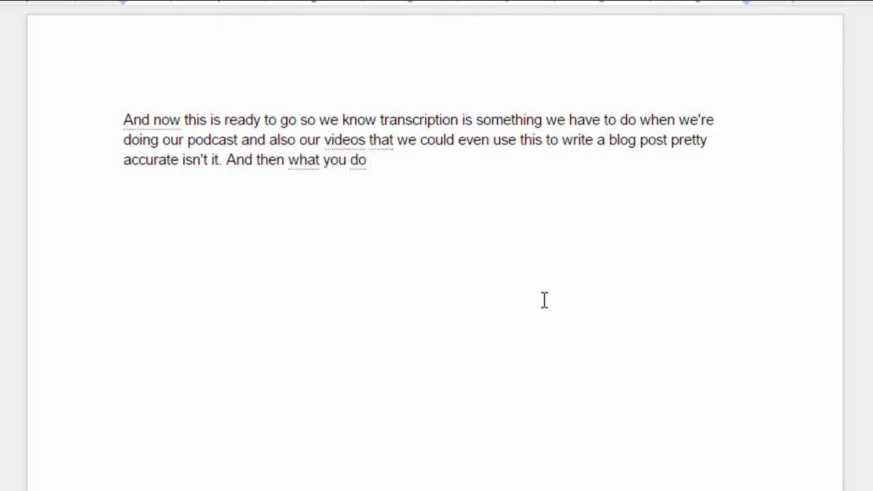
mouse_move(552, 312)
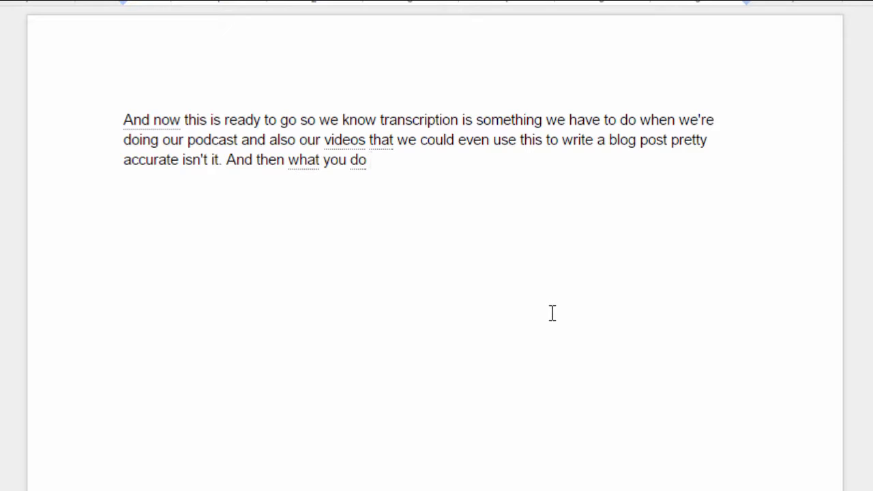
mouse_move(468, 256)
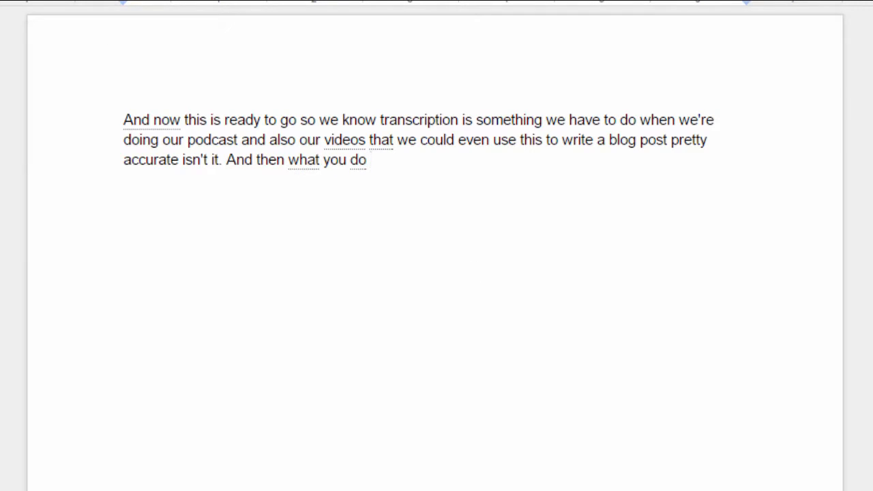
mouse_move(279, 208)
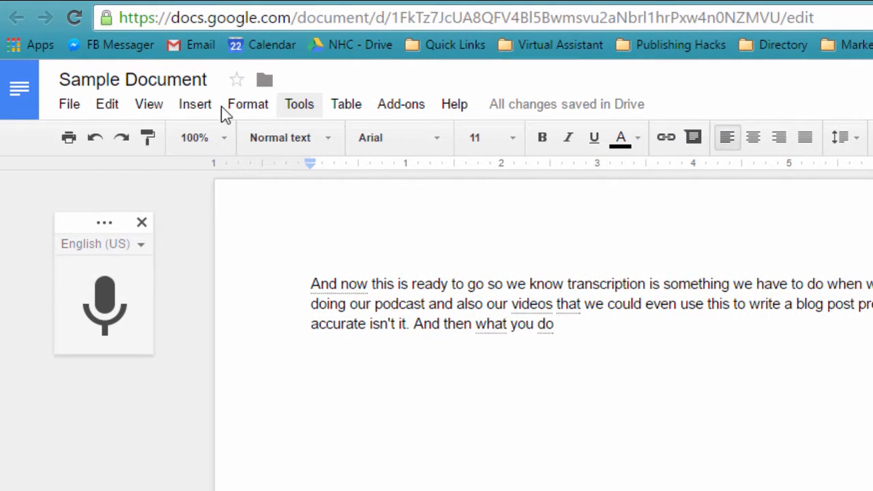
mouse_move(299, 104)
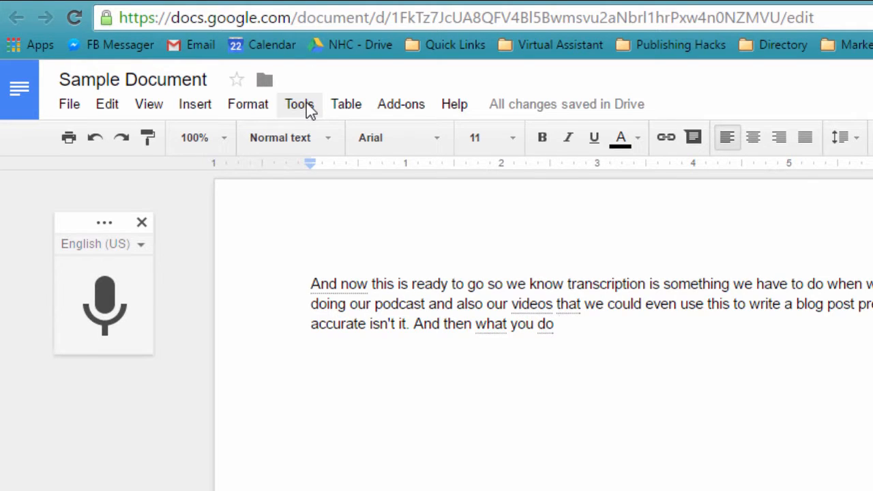
Step: Show the Tools menu over the Sample Document holding the transcription paragraph
click(298, 104)
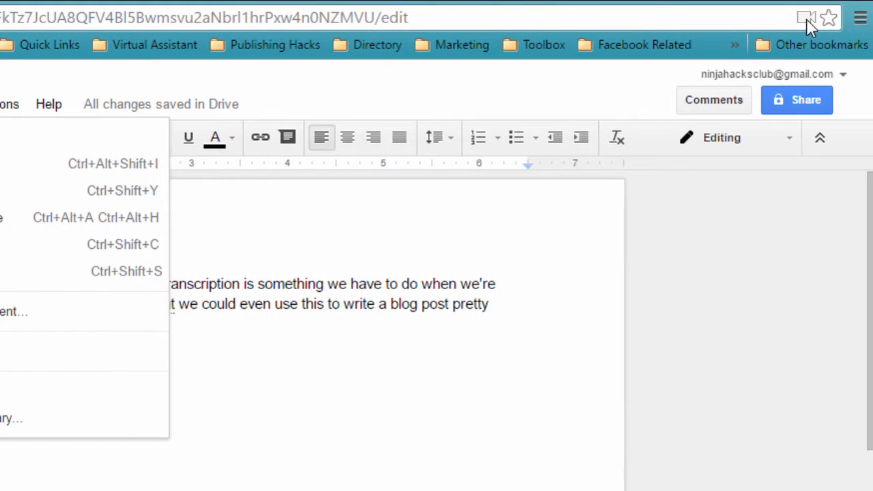
mouse_move(826, 28)
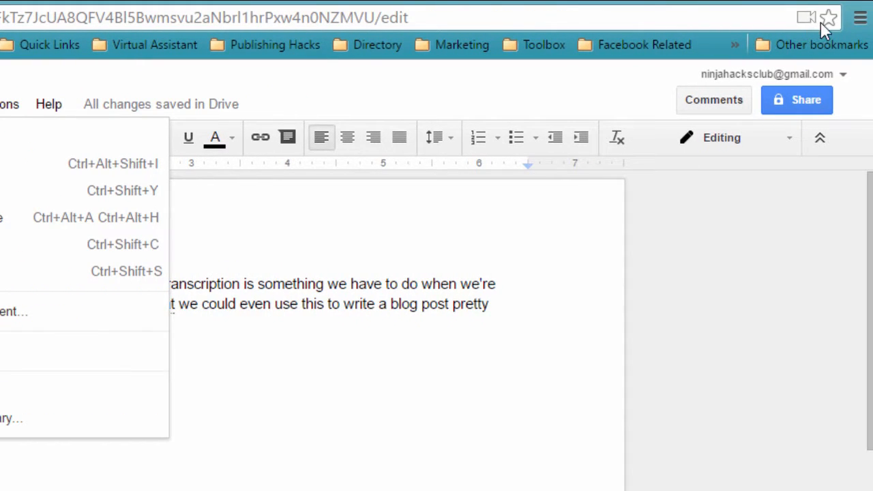
mouse_move(745, 235)
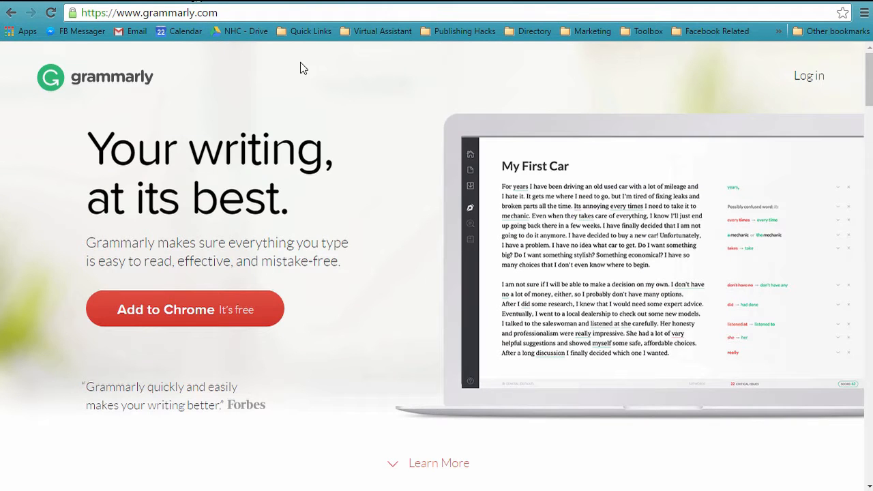
mouse_move(186, 322)
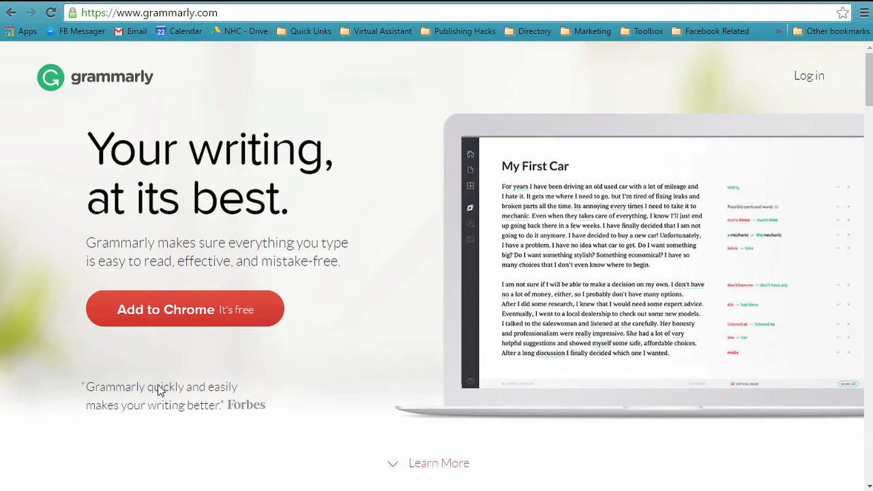
mouse_move(595, 161)
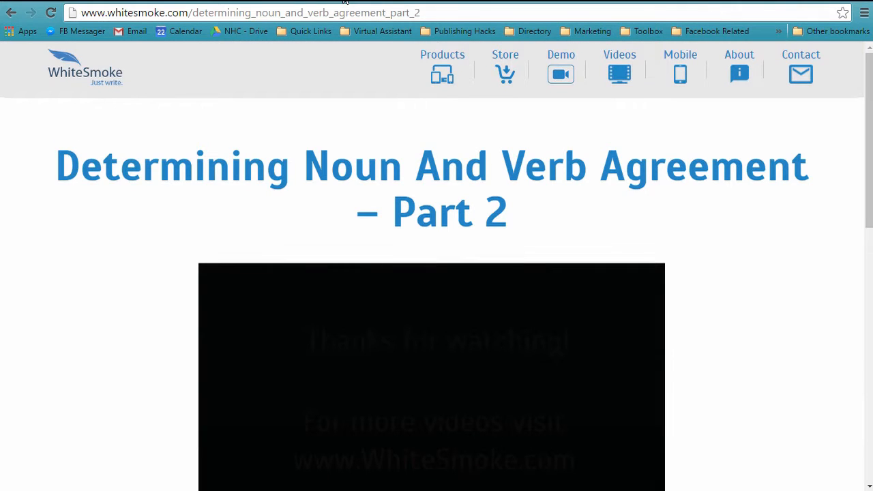
Step: Go to the WhiteSmoke homepage and on to the Our Products page with Writer Premium and Anywhere
click(85, 68)
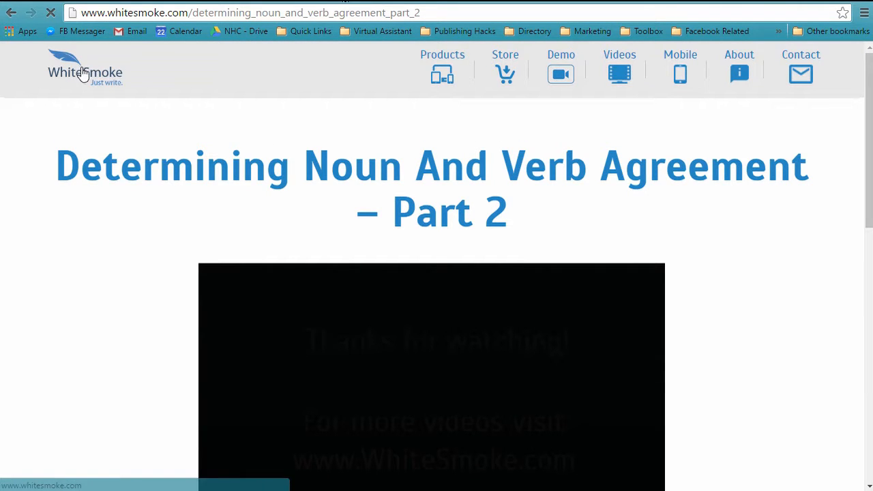
click(85, 68)
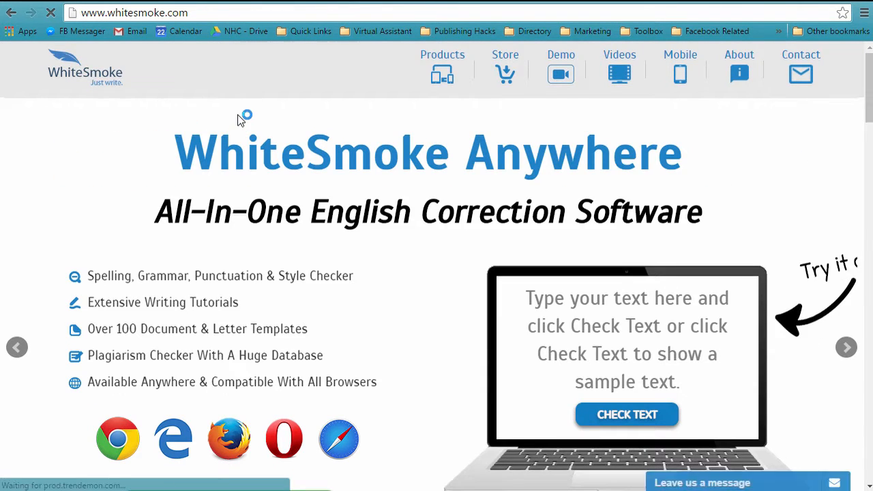
click(442, 54)
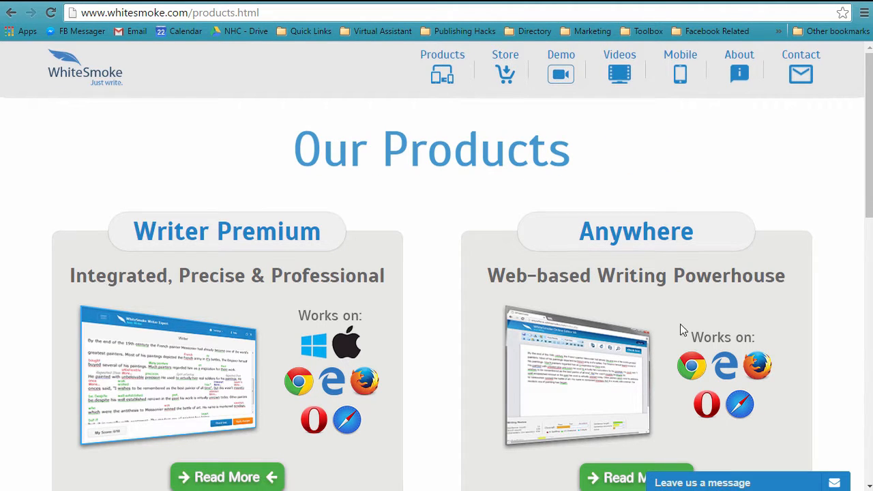
mouse_move(671, 322)
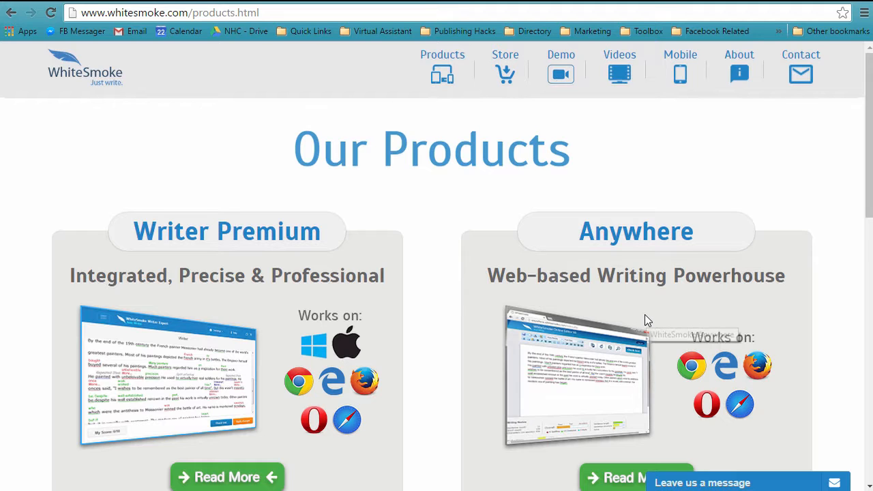
mouse_move(644, 321)
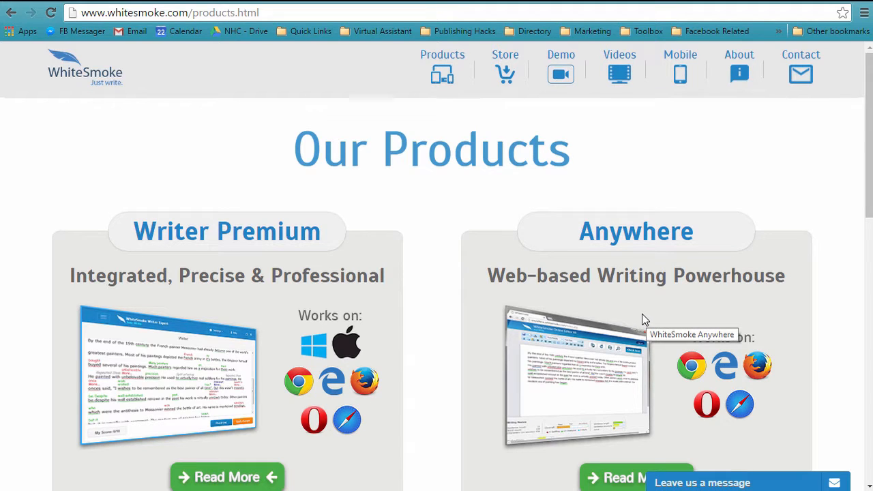
mouse_move(630, 316)
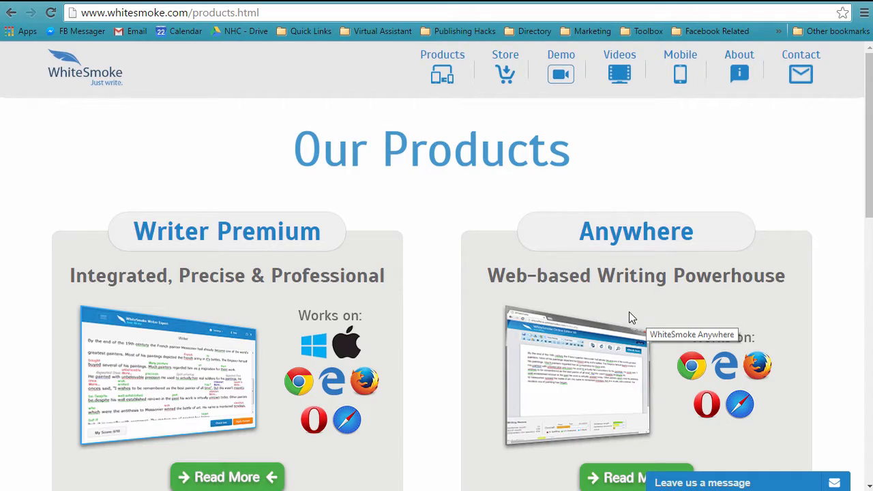
mouse_move(598, 328)
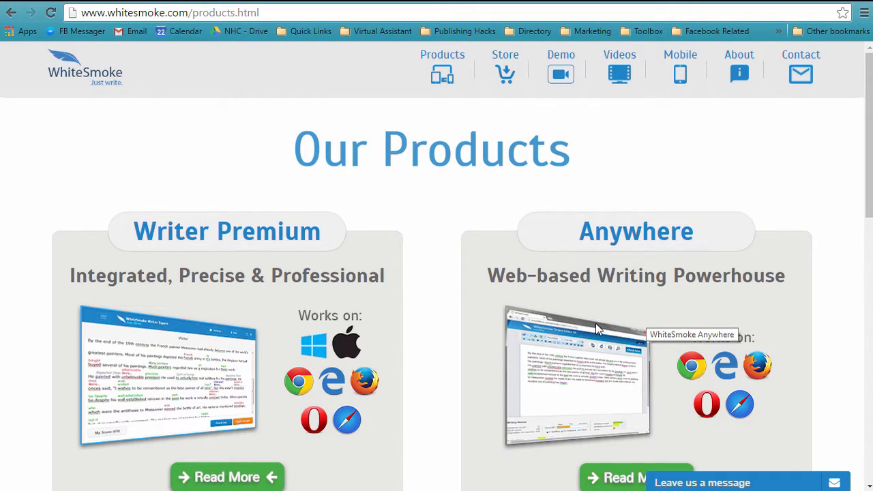